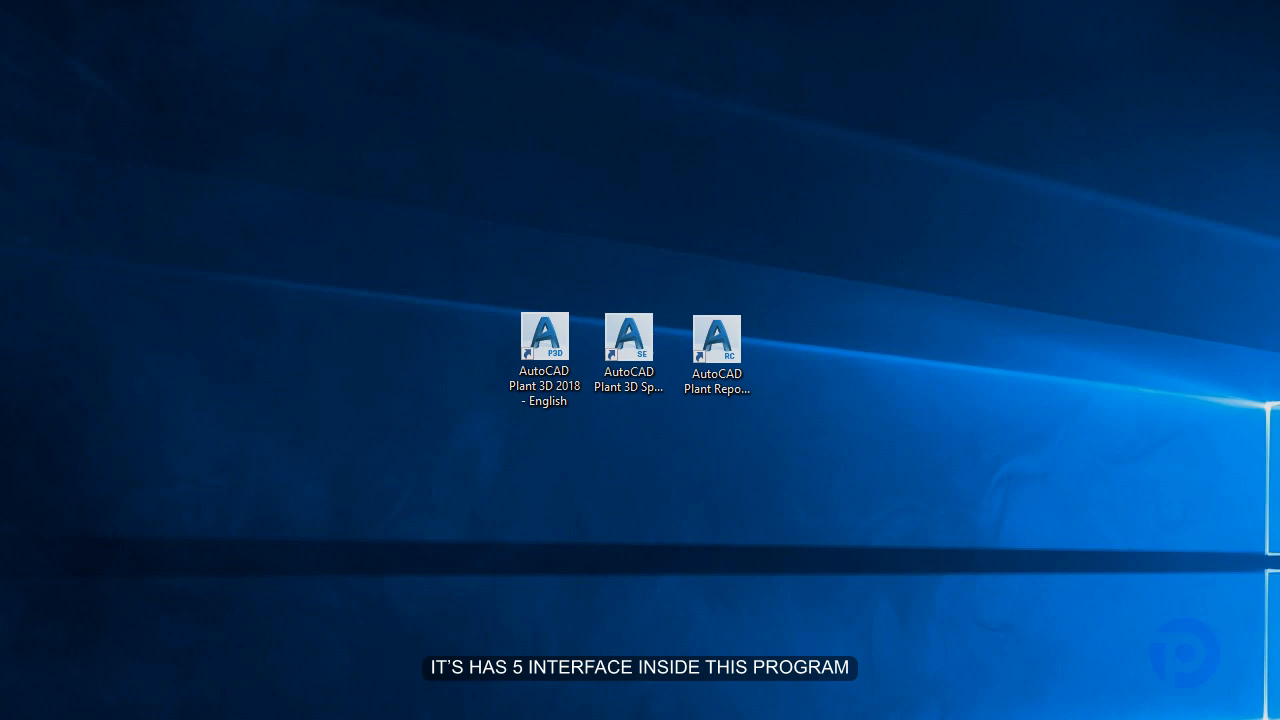
# Launch AutoCAD Plant 3D 2018 English from its desktop shortcut
pyautogui.click(544, 332)
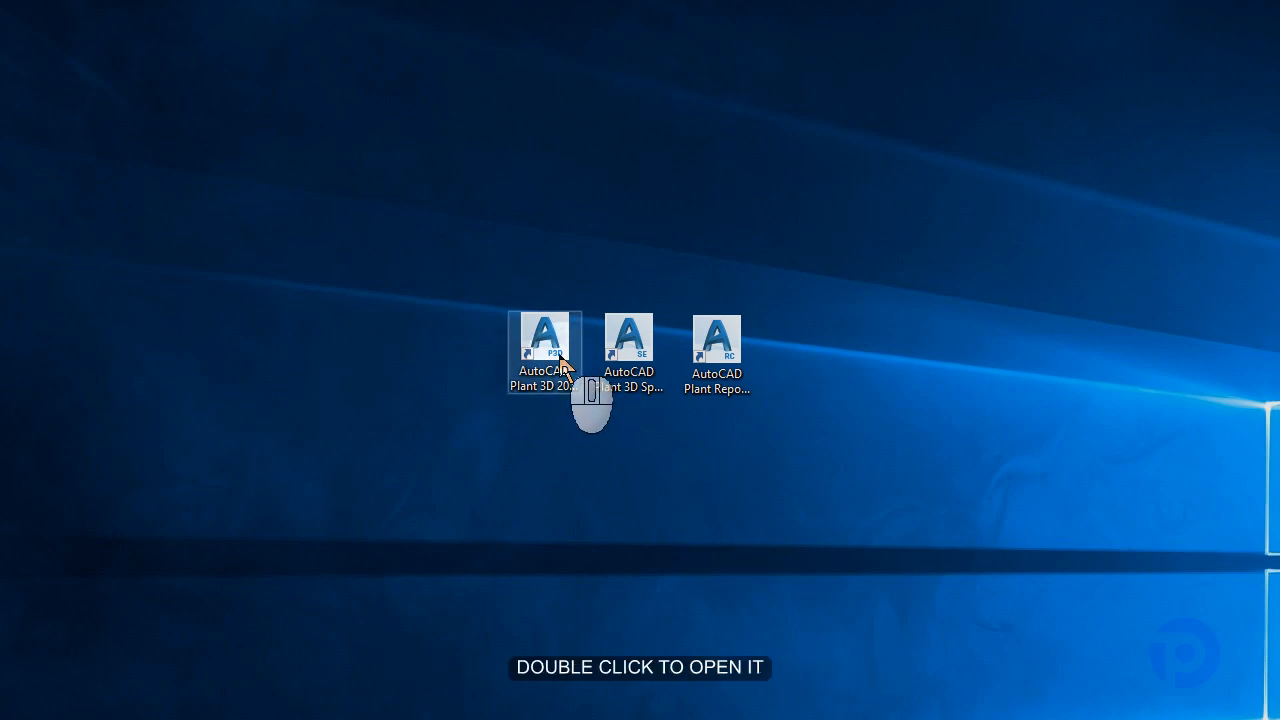
pyautogui.doubleClick(544, 336)
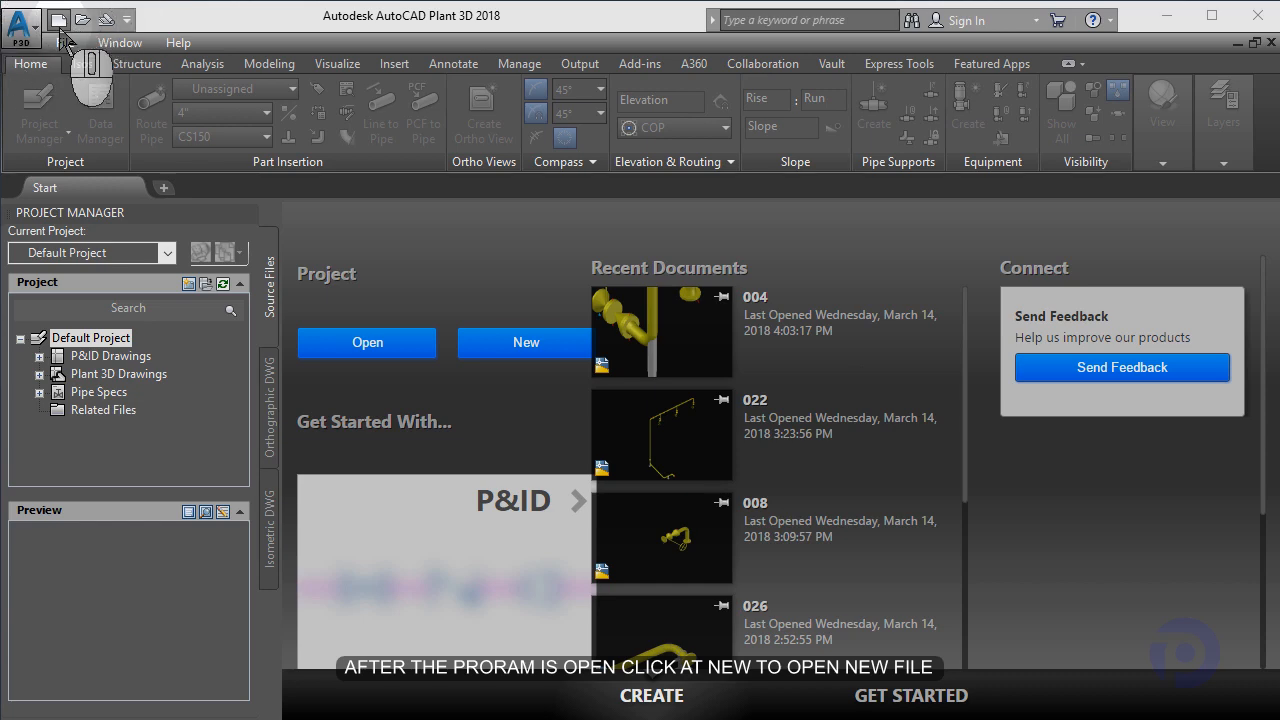
# Create a new blank drawing, Drawing1.dwg, from the Start tab
pyautogui.click(526, 342)
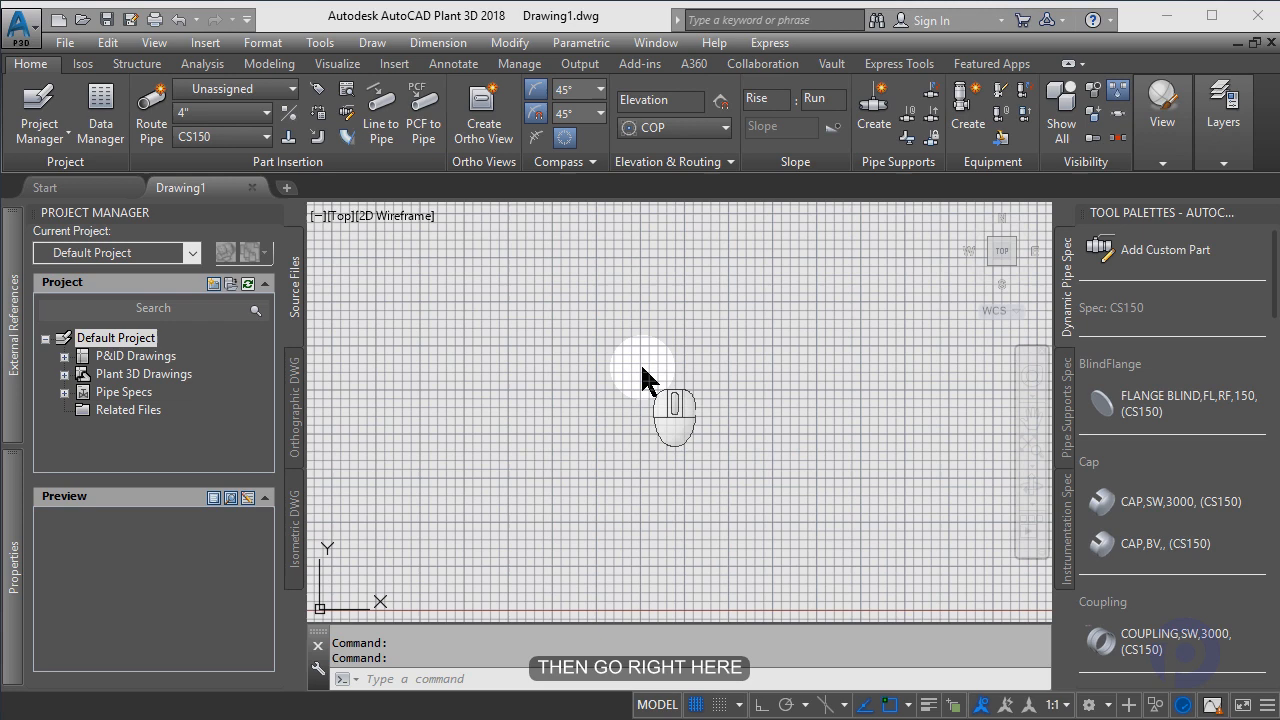
pyautogui.moveTo(1096, 704)
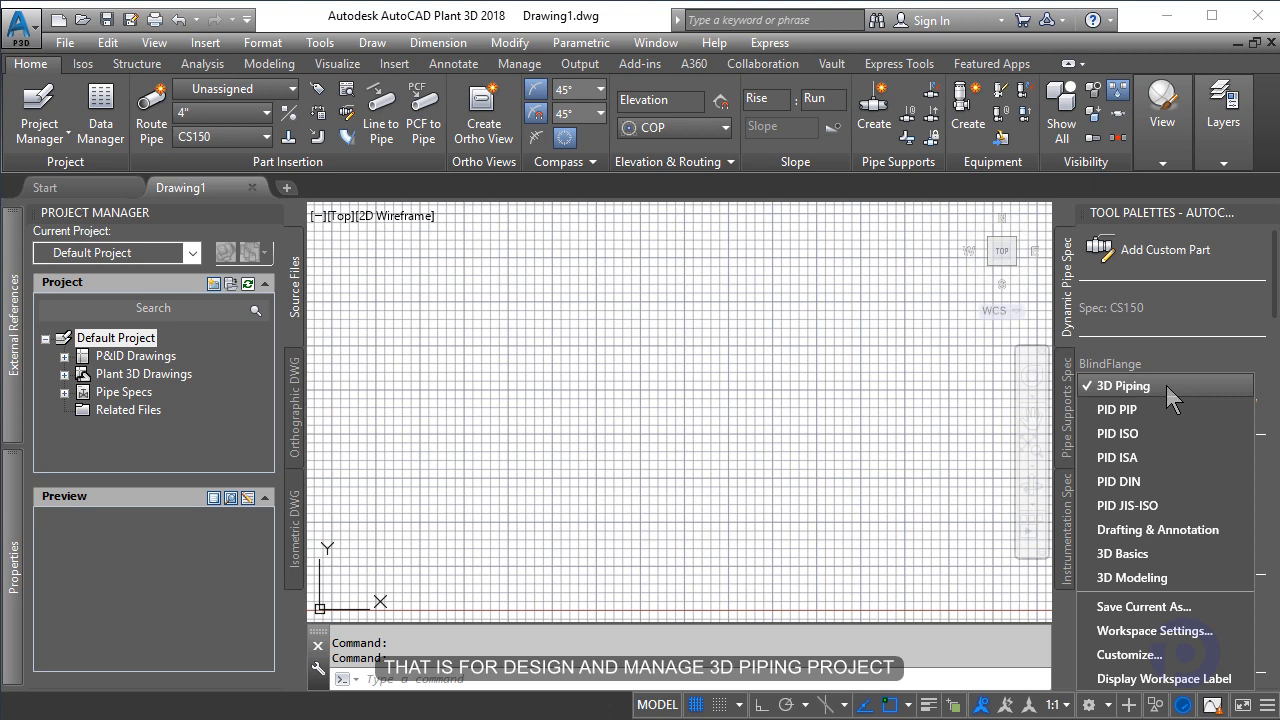
pyautogui.moveTo(1170, 410)
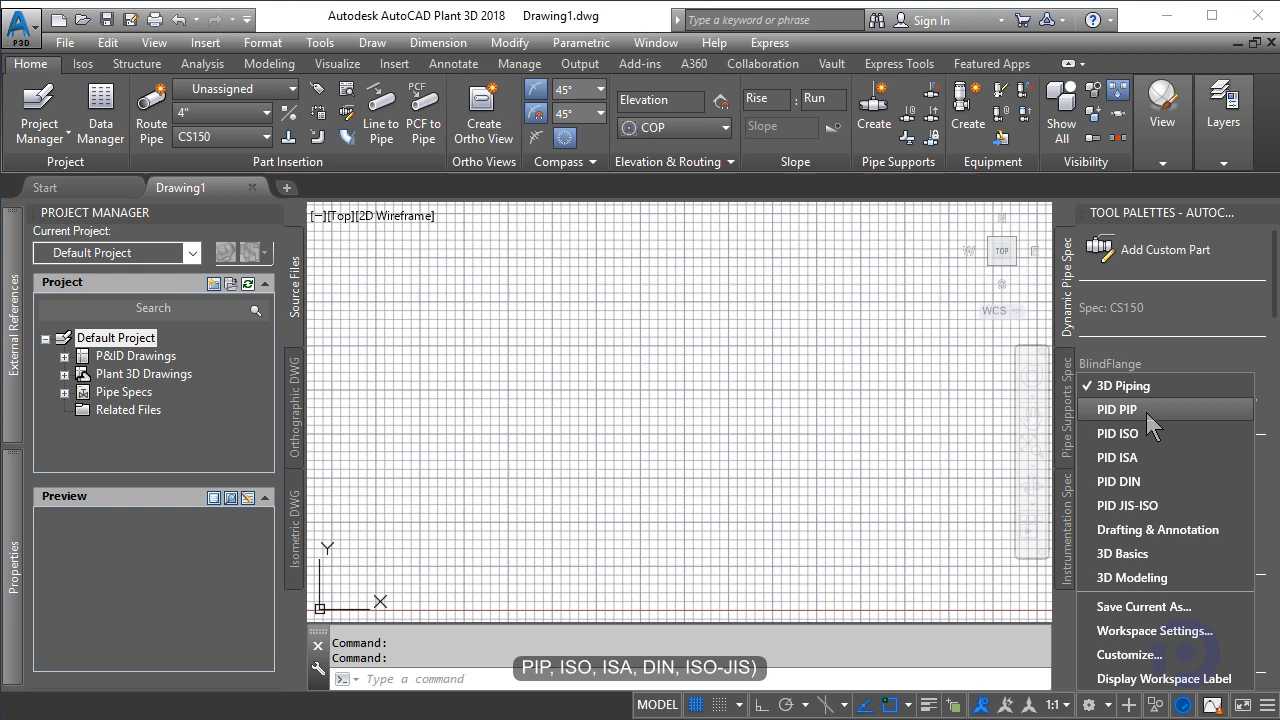
pyautogui.moveTo(1148, 432)
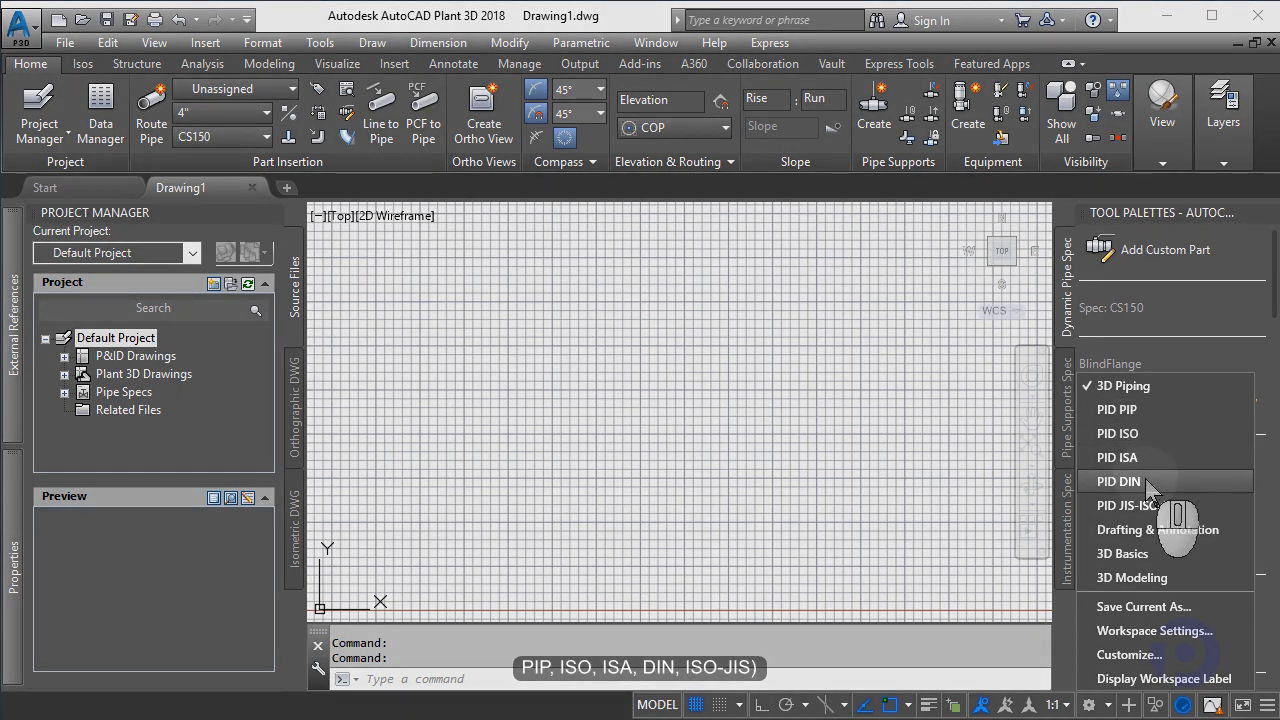
pyautogui.moveTo(1128, 504)
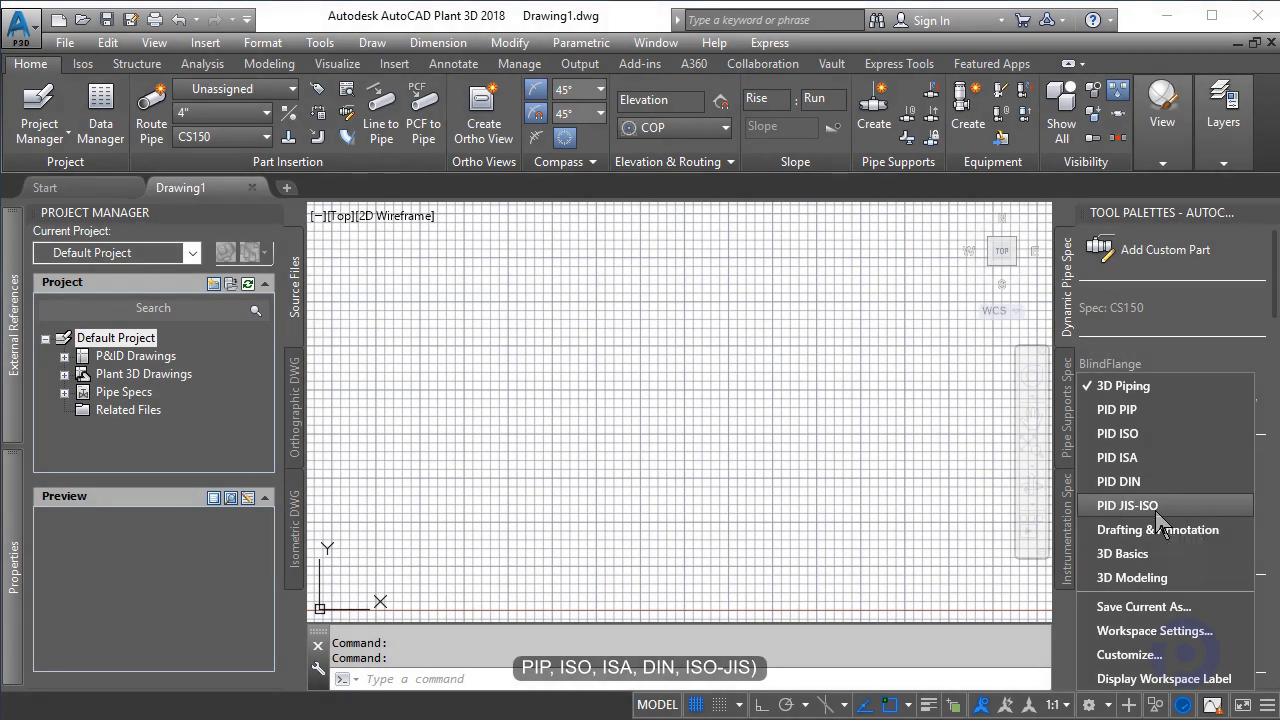
pyautogui.moveTo(1156, 528)
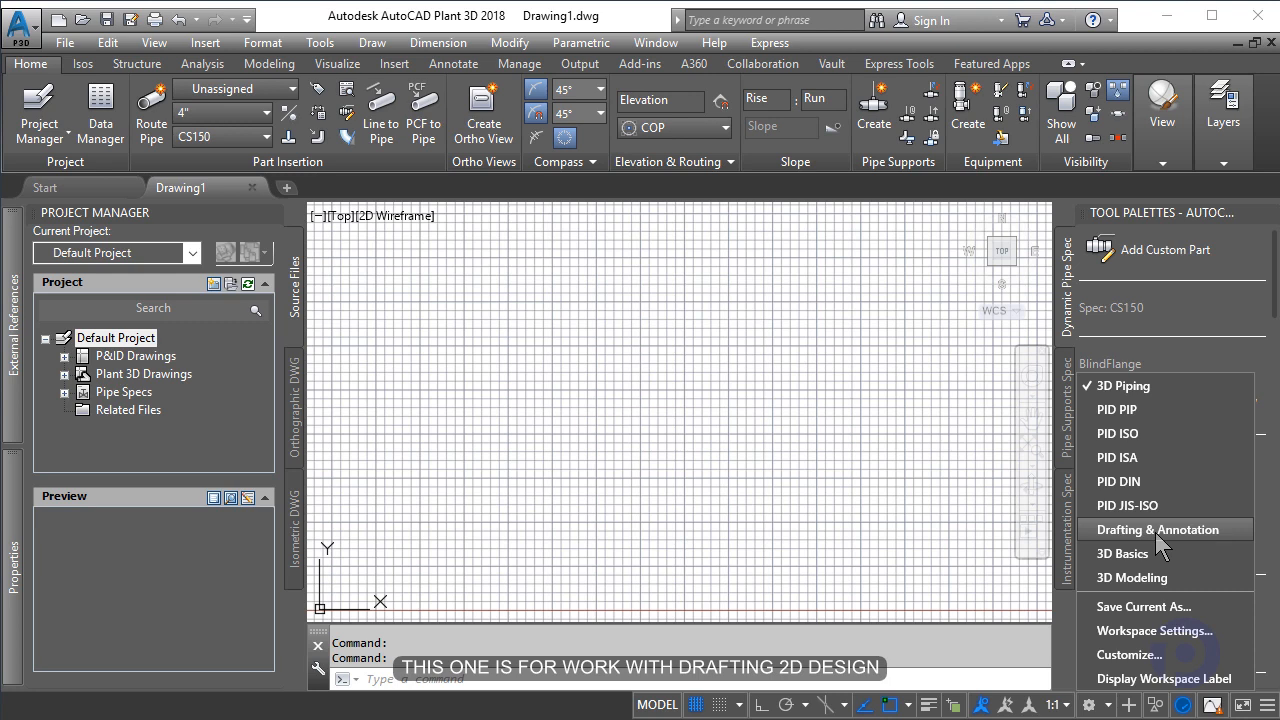
pyautogui.moveTo(1122, 552)
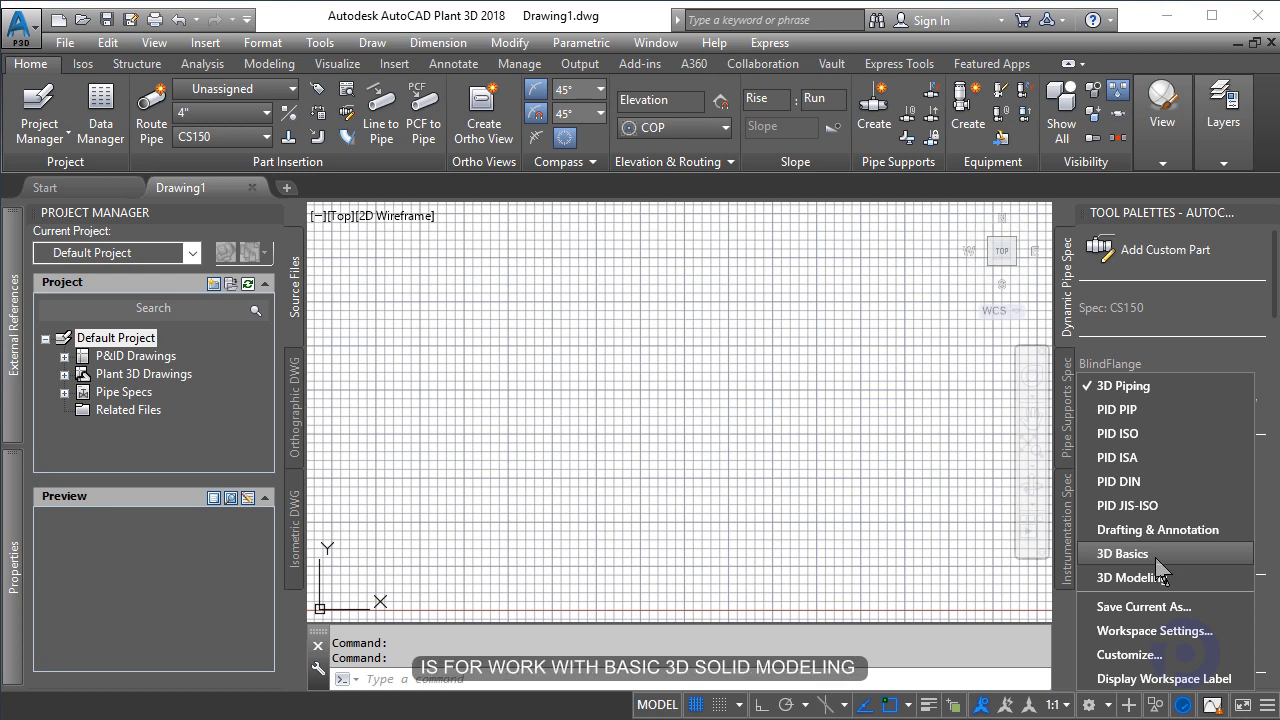
pyautogui.moveTo(1130, 576)
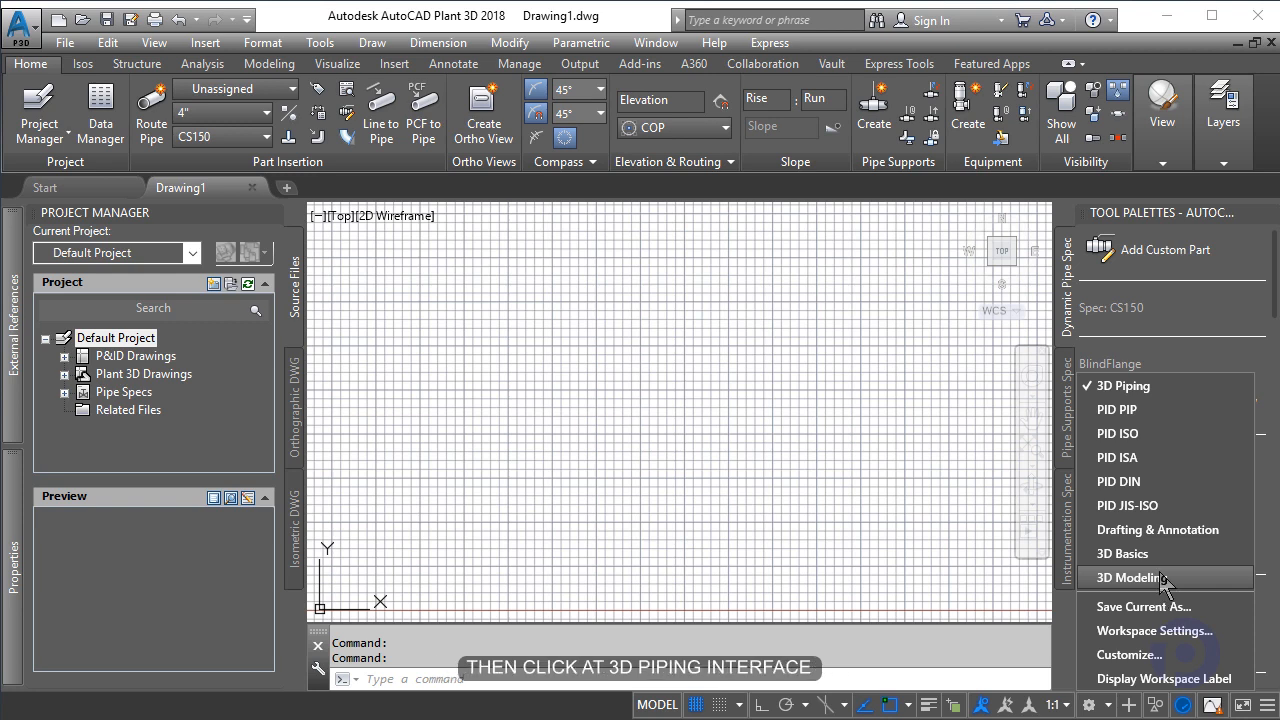
pyautogui.moveTo(1168, 480)
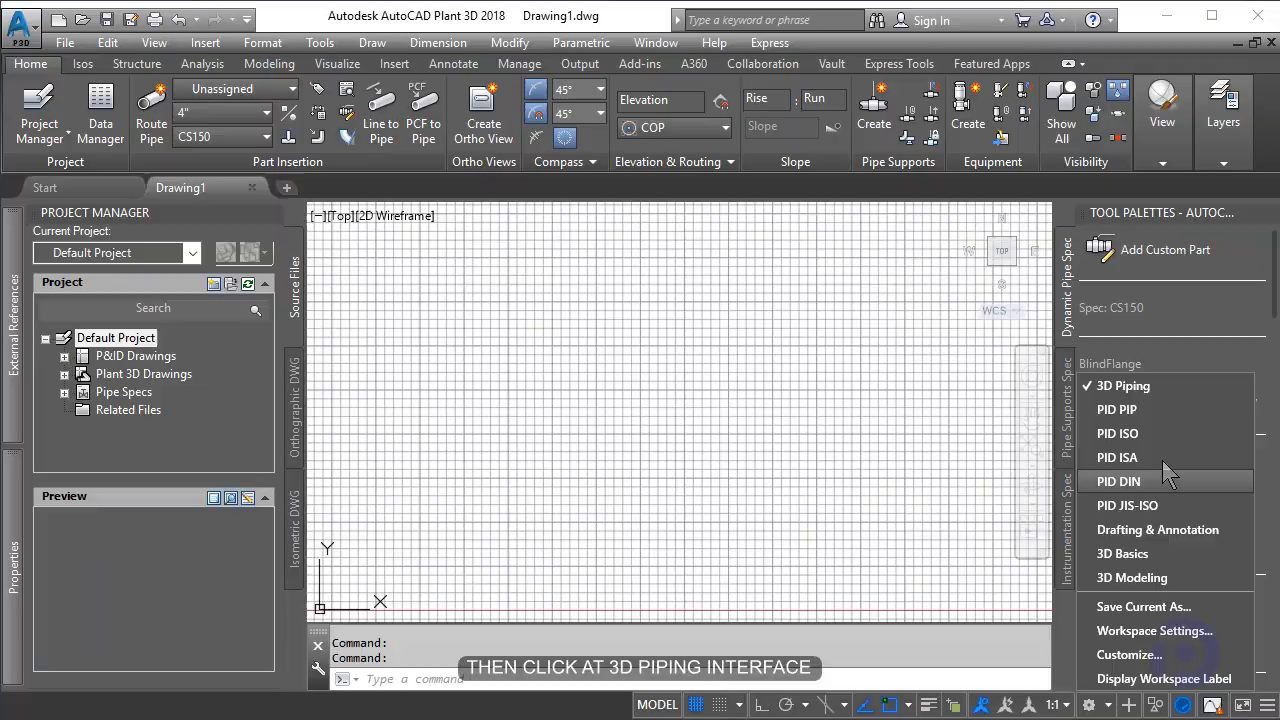